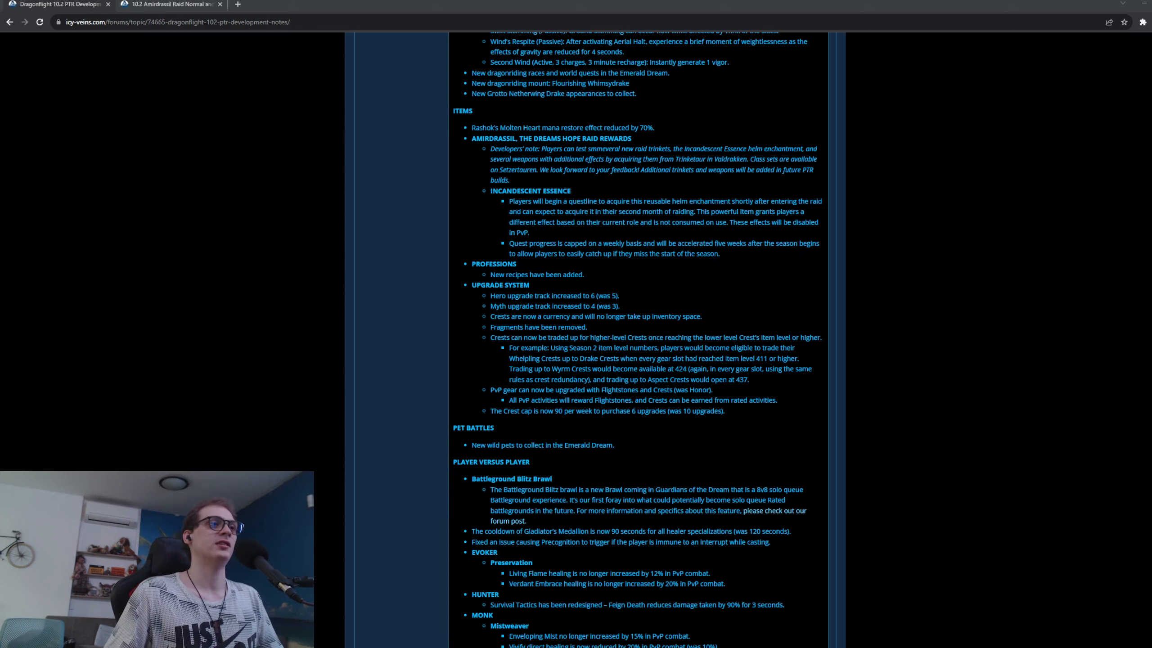
# - Scroll the 10.2 PTR notes from Items down to the PvP Evoker through Priest changes
pyautogui.scroll(-3)
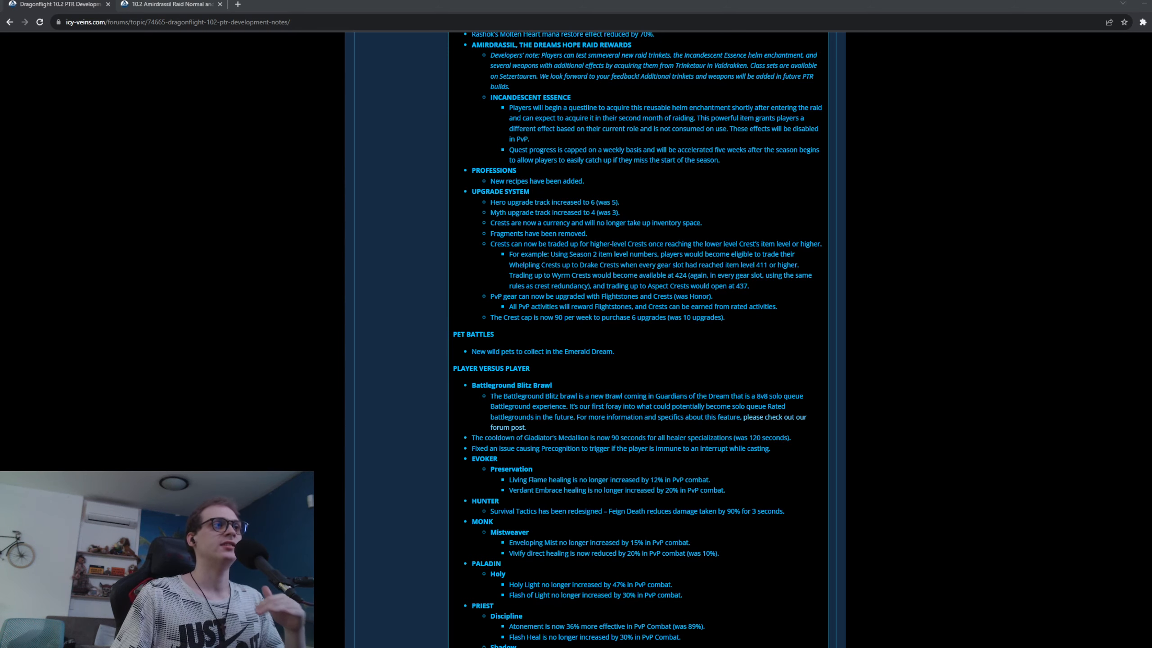
# - Scroll the PvP notes to the Shaman and Warlock changes, then switch to the Fyrakk mounts post
pyautogui.scroll(-3)
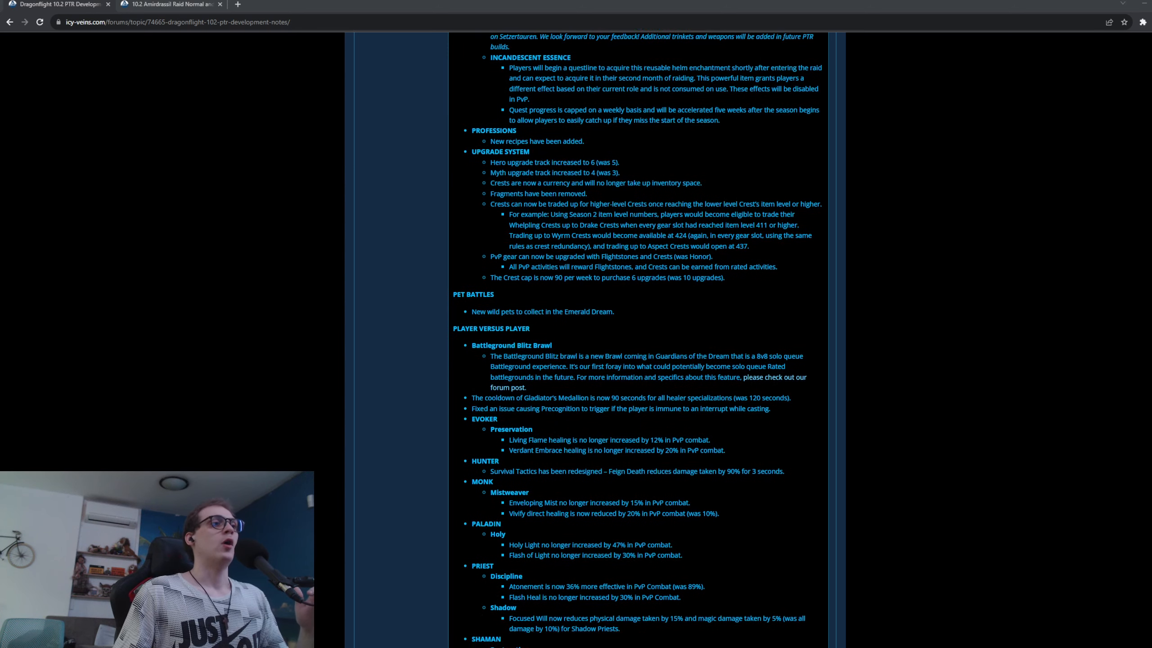
pyautogui.scroll(-3)
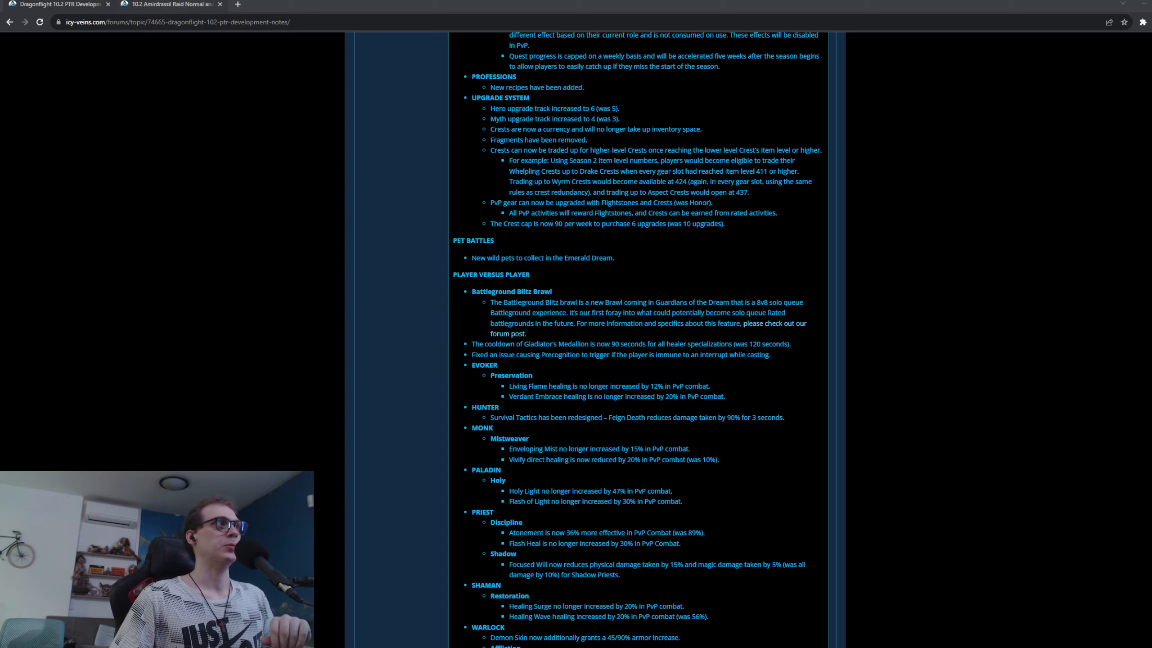
pyautogui.click(169, 4)
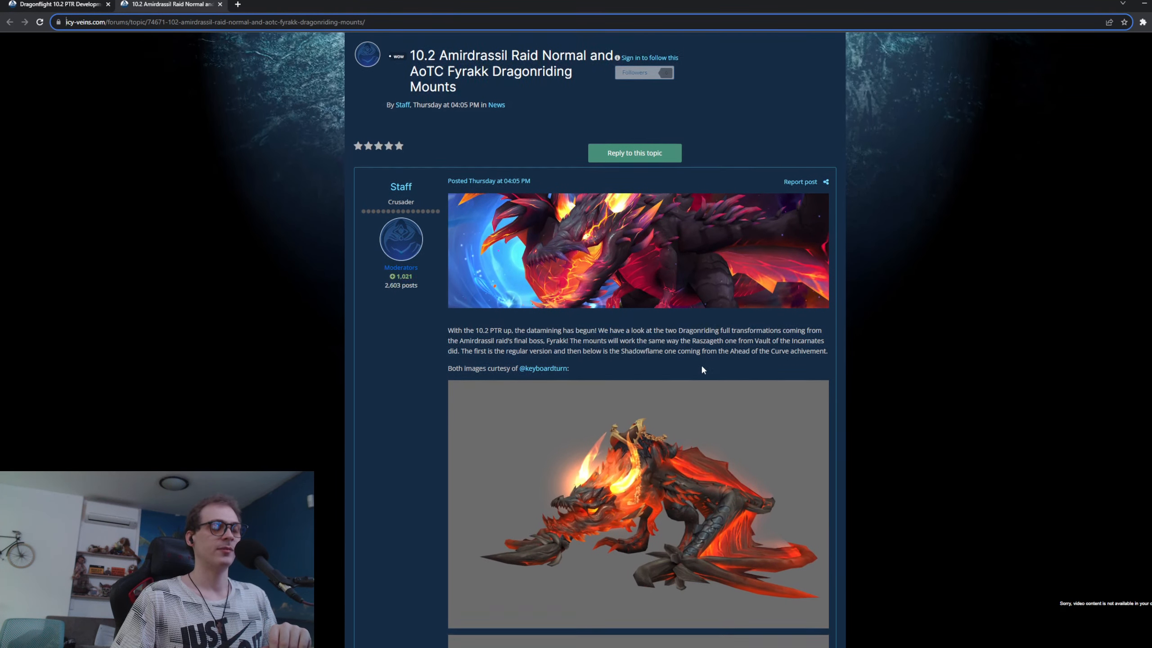
# - Scroll the Fyrakk mounts post to the regular and Shadowflame dragon mount images
pyautogui.scroll(-3)
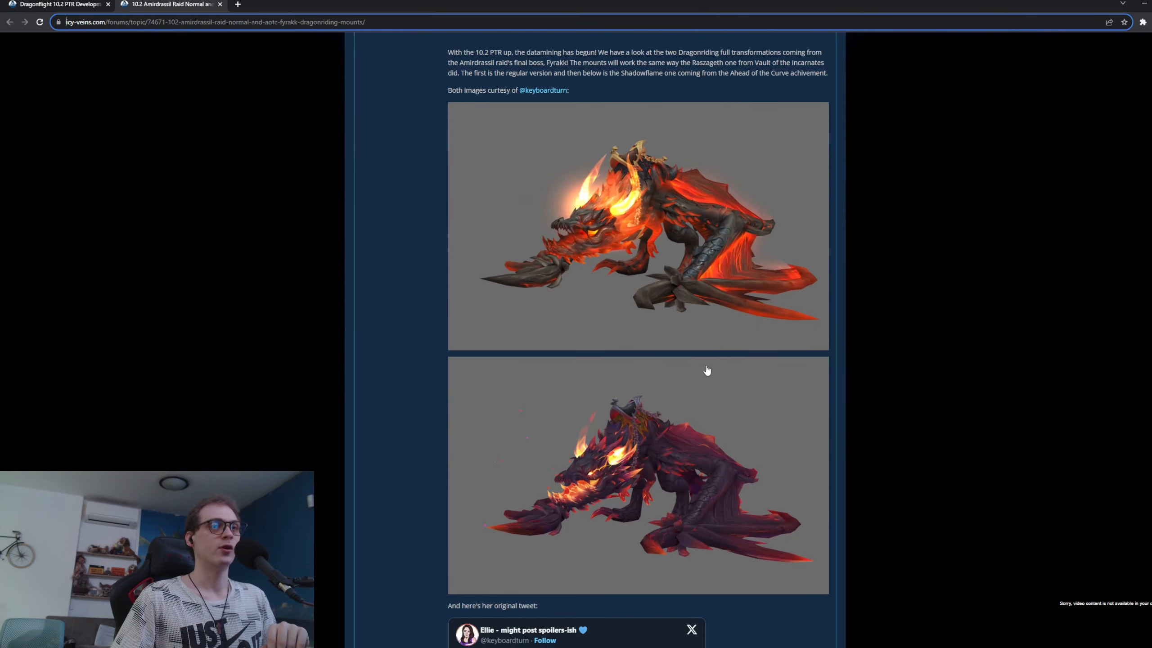
pyautogui.moveTo(649, 330)
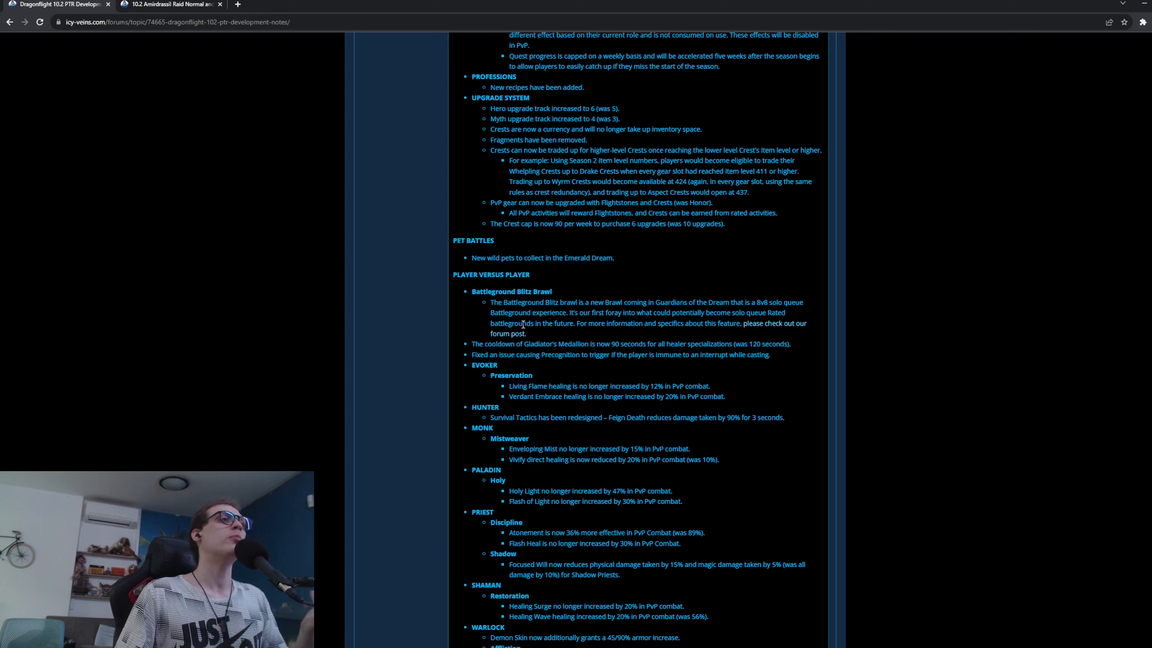
pyautogui.moveTo(530, 332)
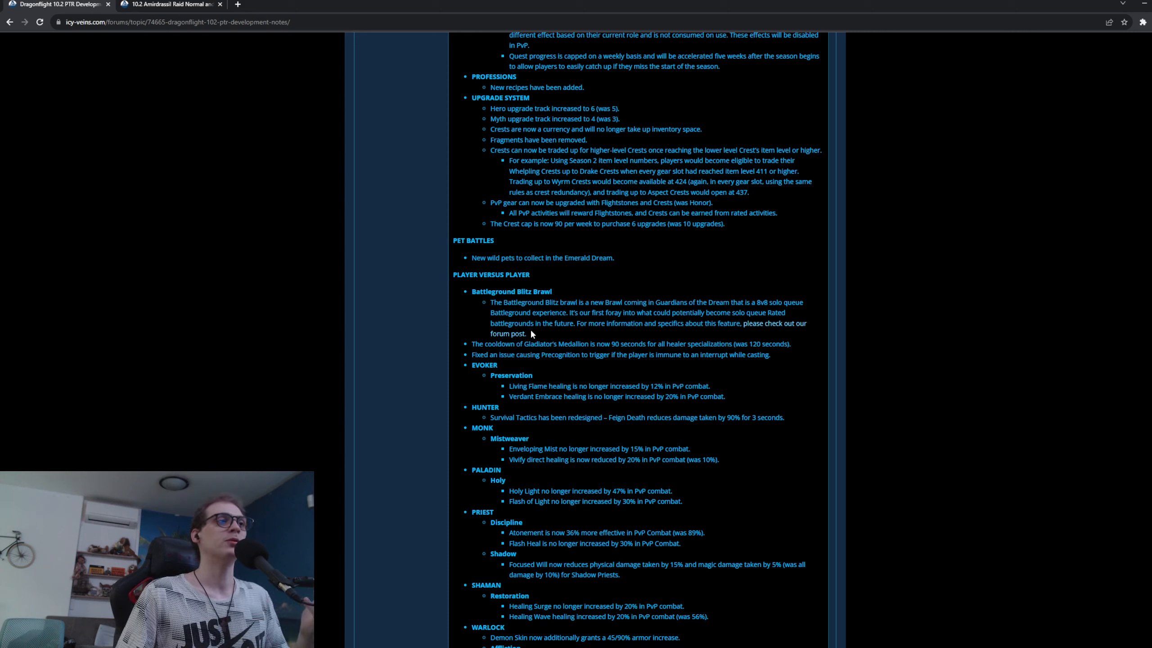
# - Return to the Fyrakk dragonriding mounts post and scroll through it
pyautogui.click(169, 4)
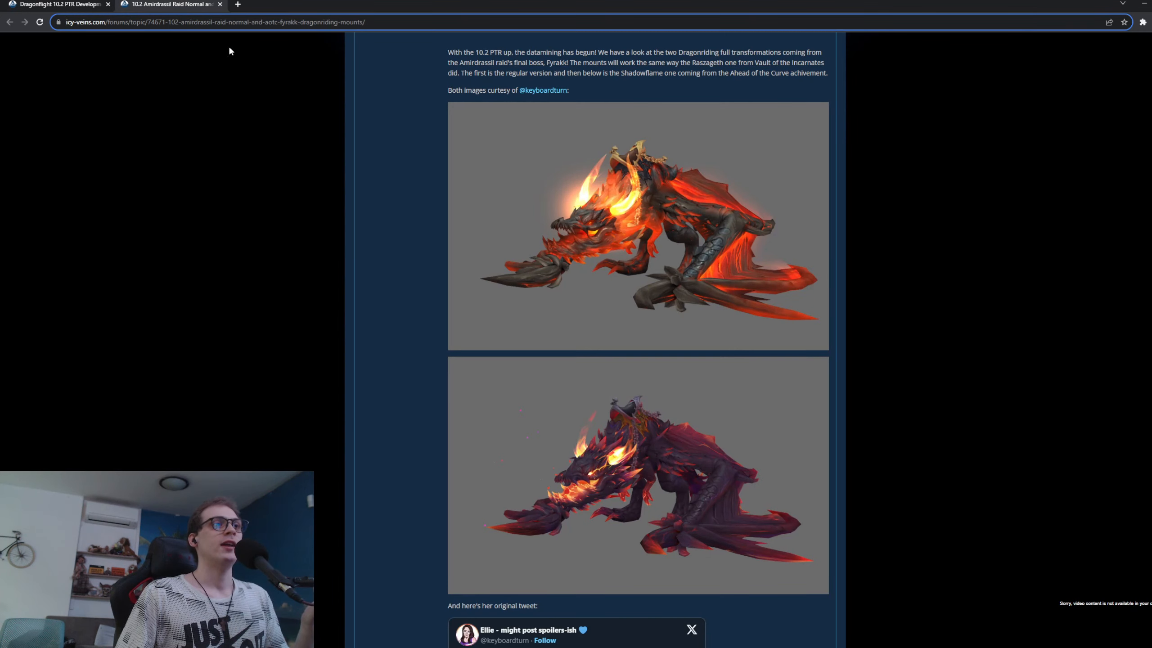
pyautogui.moveTo(703, 385)
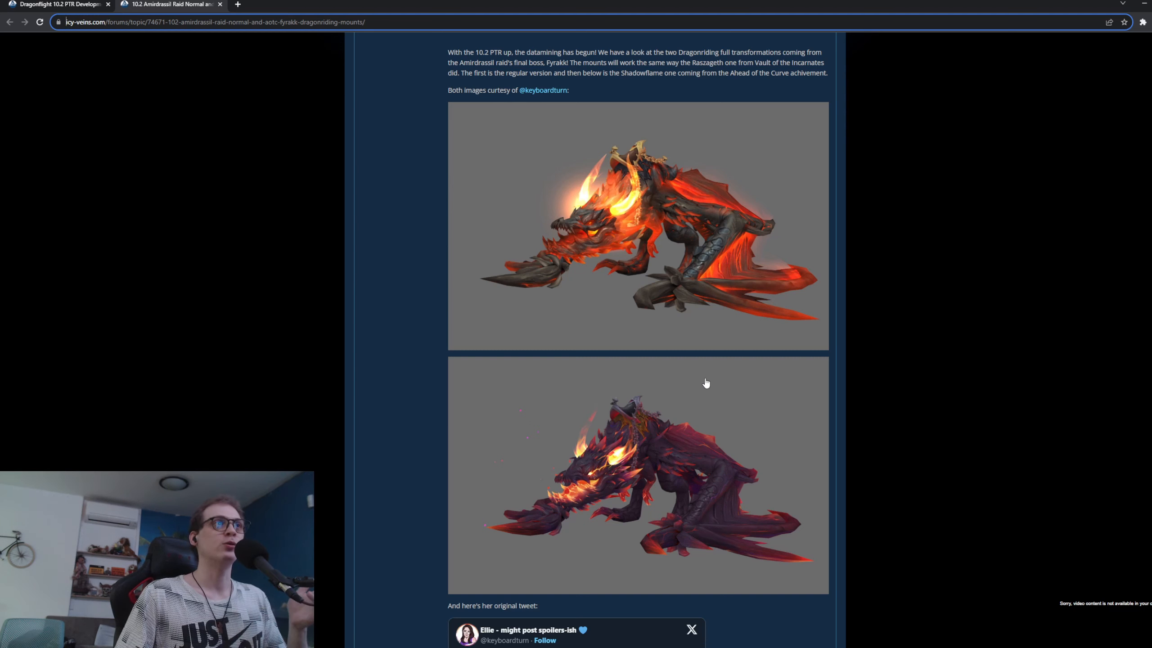
pyautogui.scroll(3)
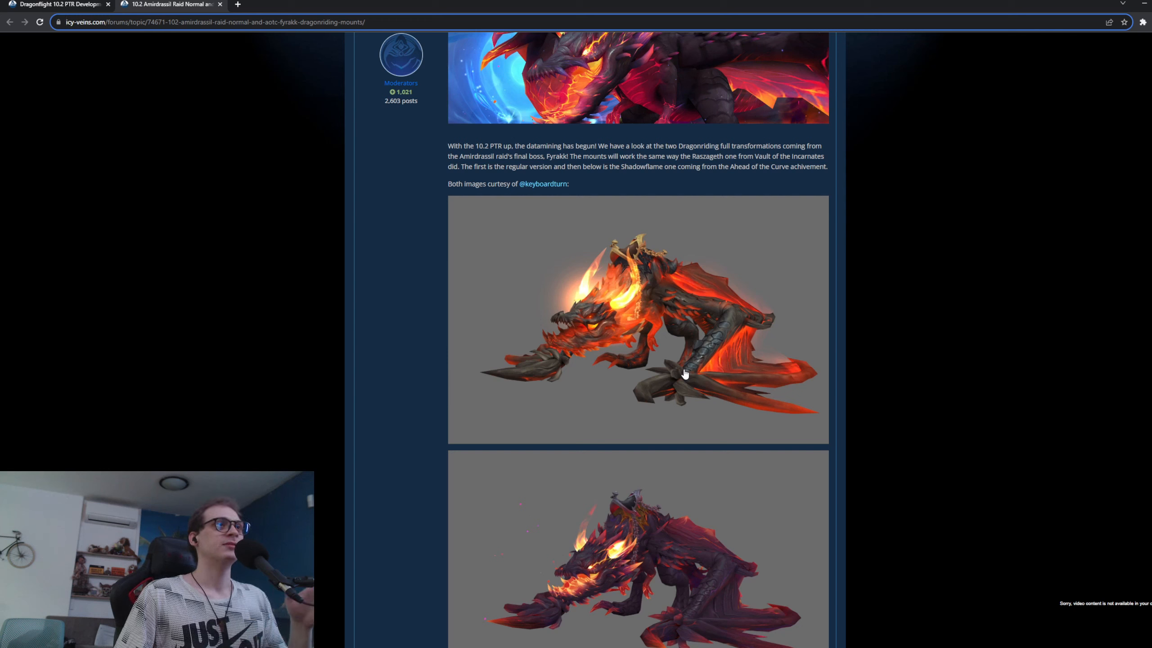
pyautogui.scroll(-3)
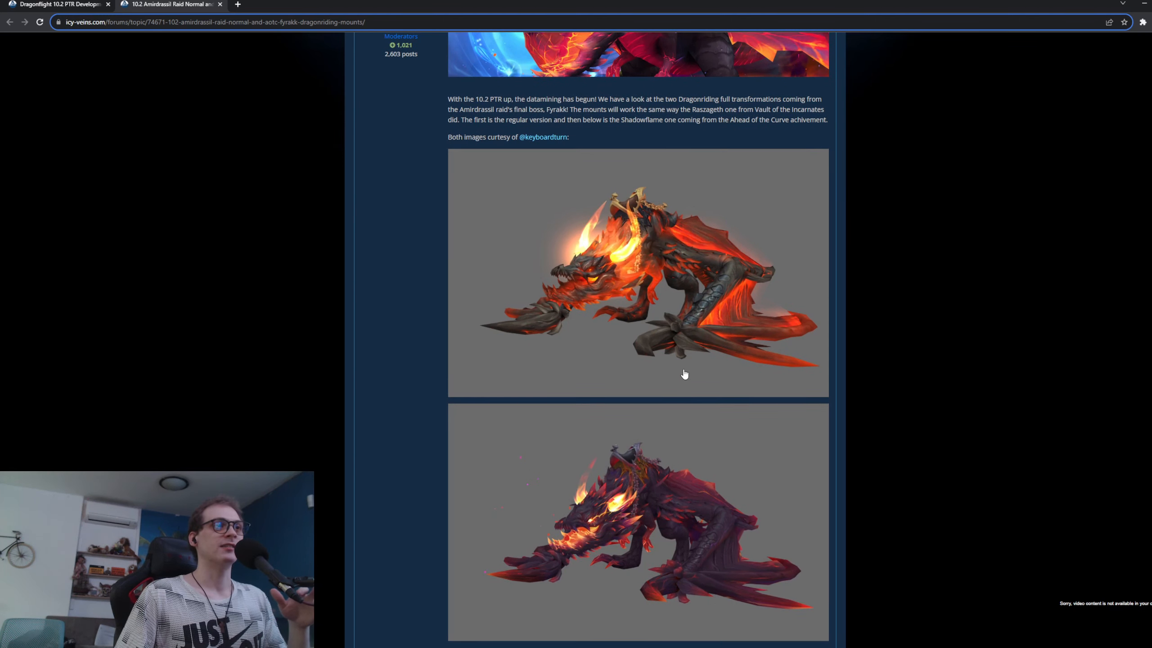
pyautogui.scroll(-3)
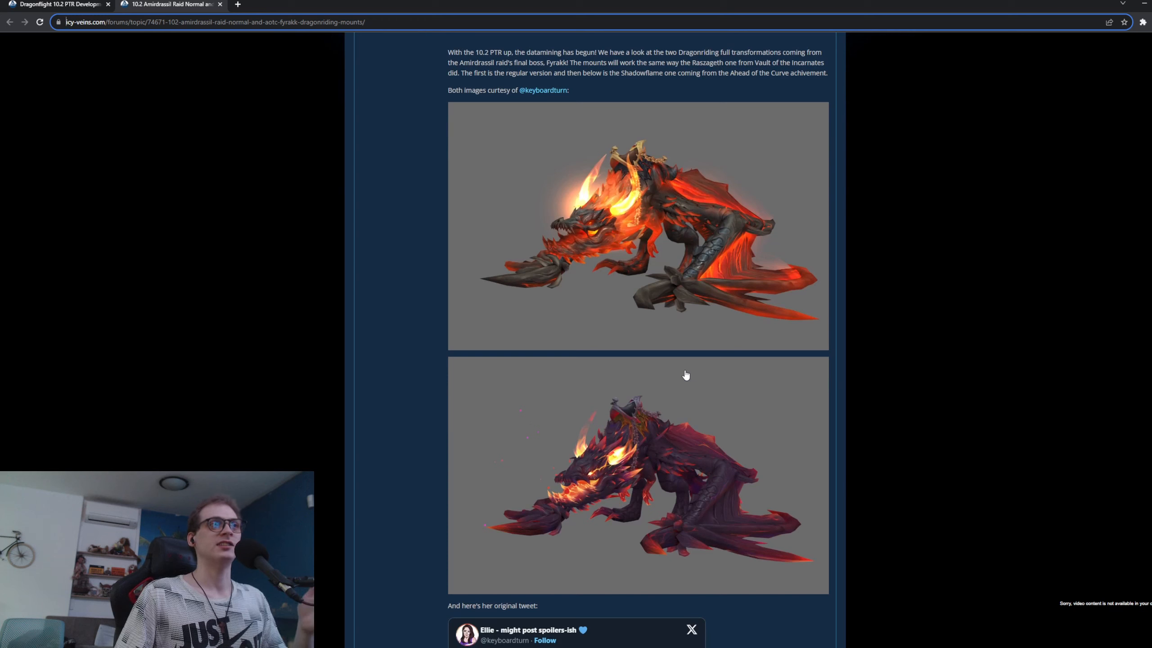
pyautogui.moveTo(599, 476)
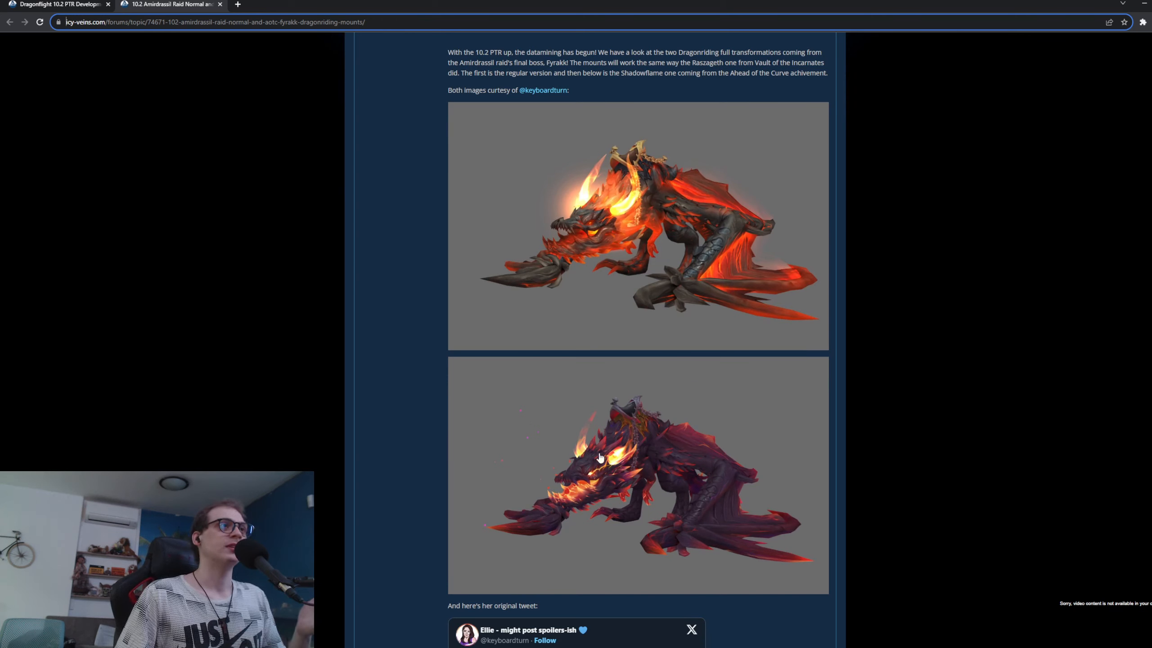
pyautogui.moveTo(415, 444)
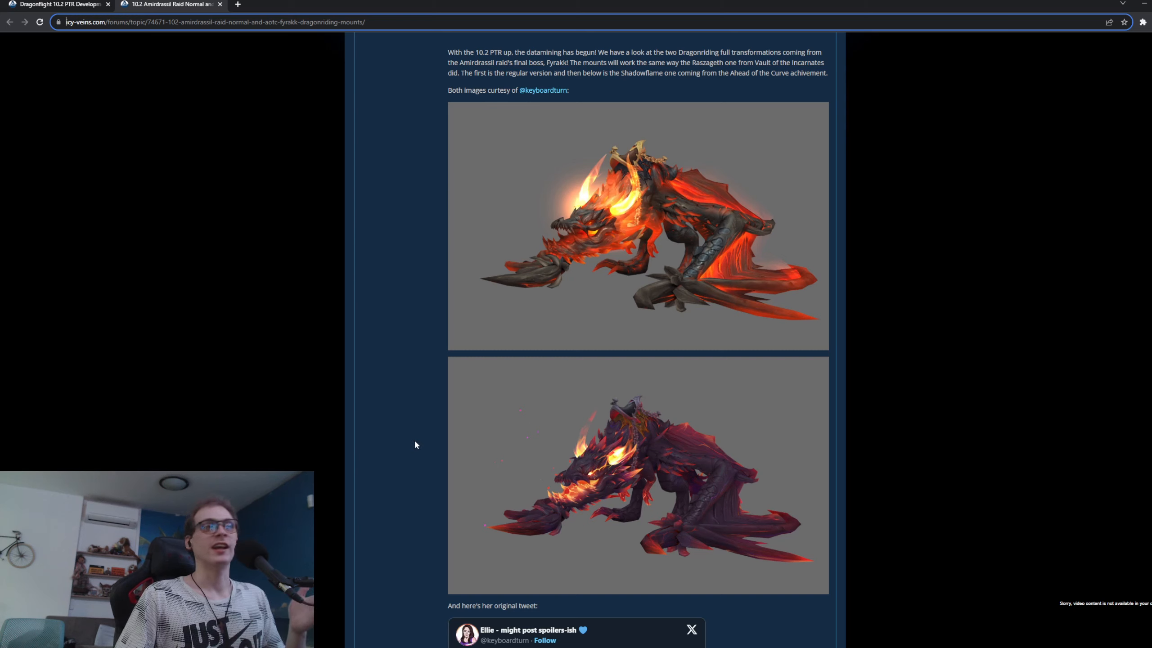
pyautogui.moveTo(423, 438)
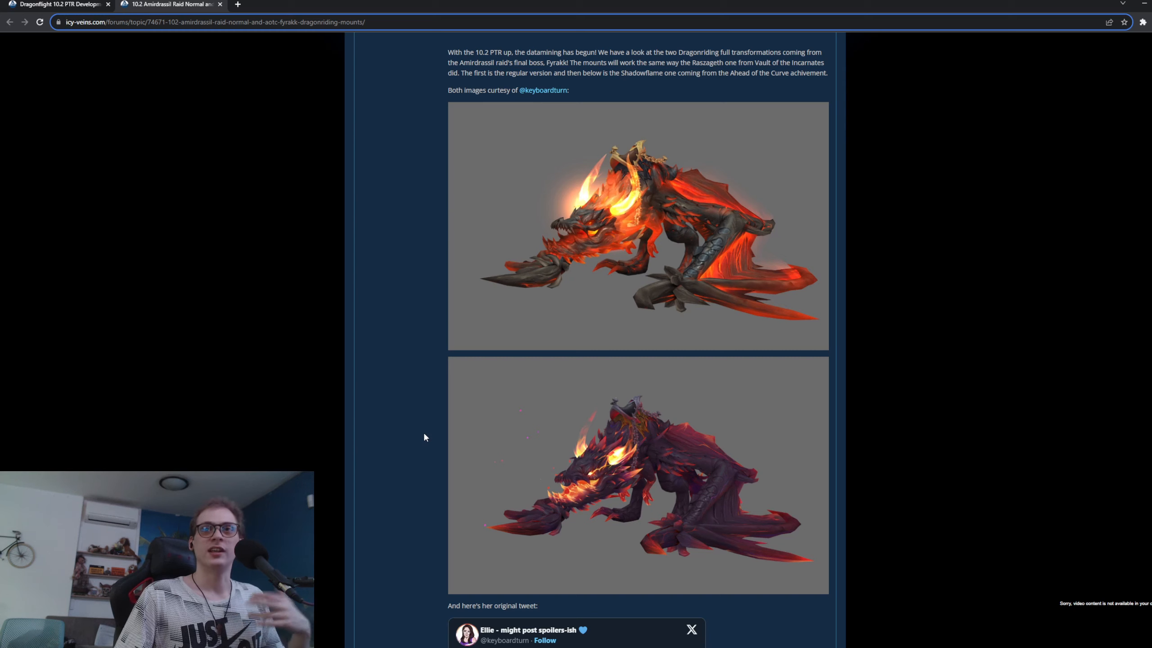
pyautogui.moveTo(428, 427)
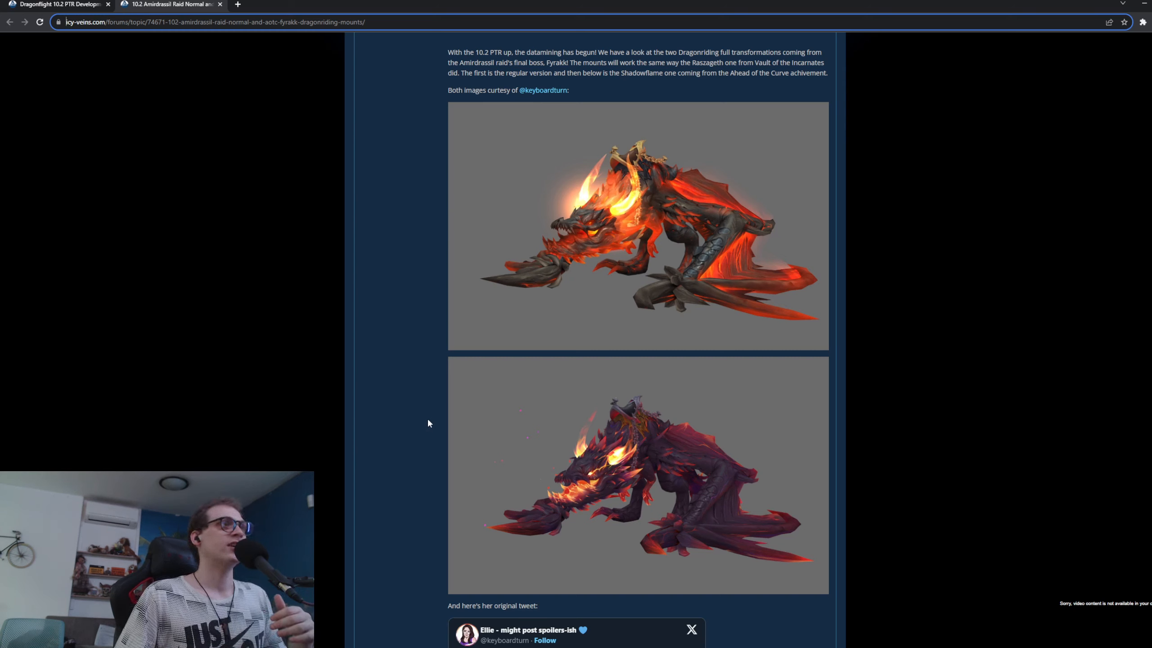
pyautogui.moveTo(441, 390)
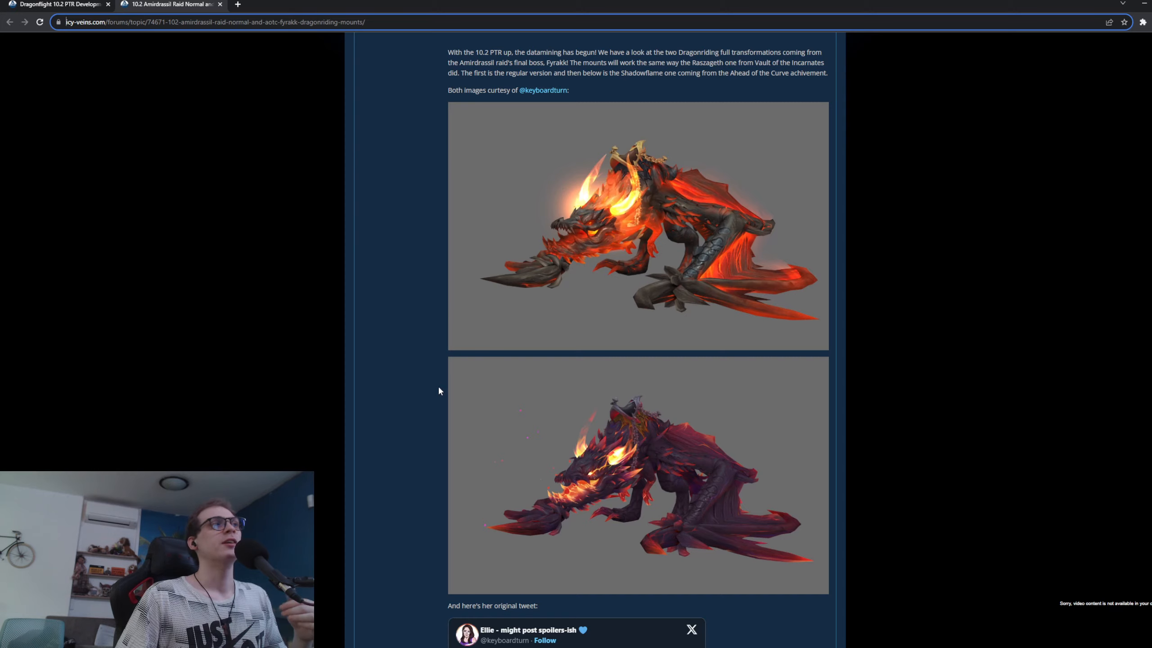
# - Scroll down to the embedded tweet, then return to the 10.2 PTR development notes
pyautogui.scroll(-3)
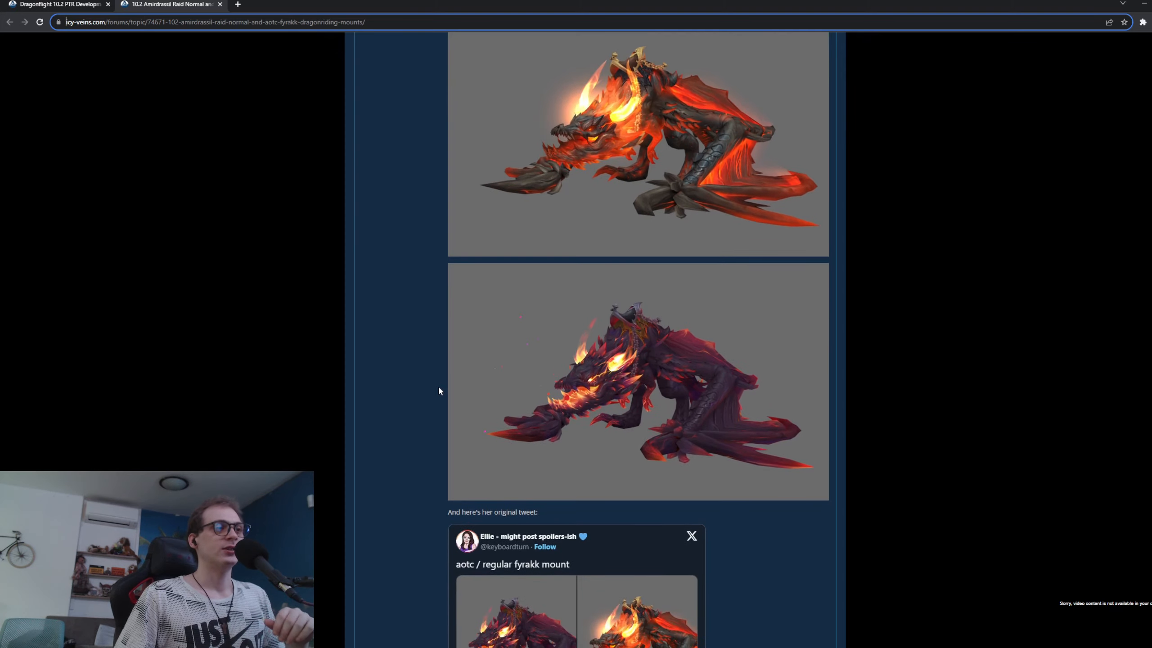
pyautogui.scroll(-3)
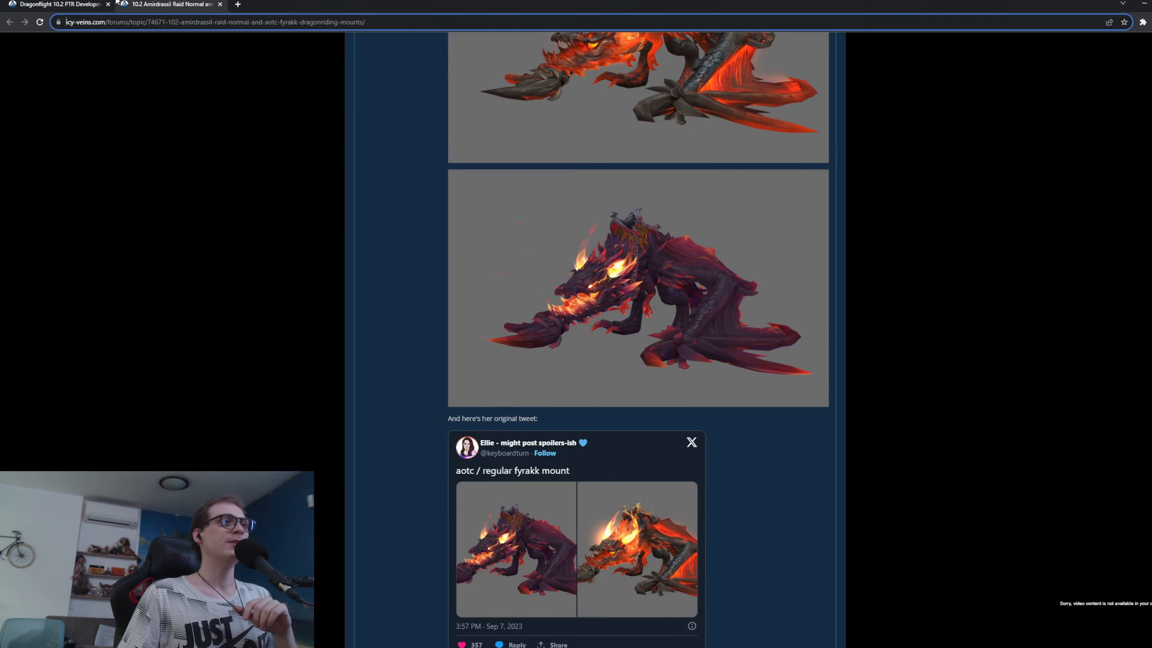
pyautogui.click(51, 4)
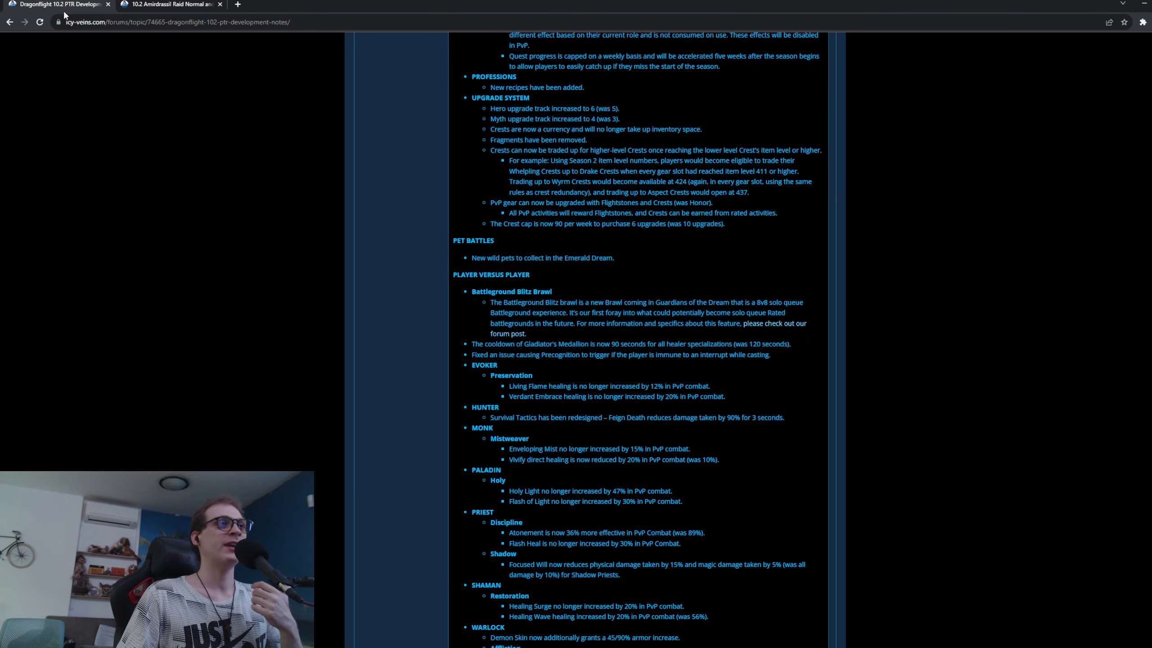
pyautogui.click(169, 5)
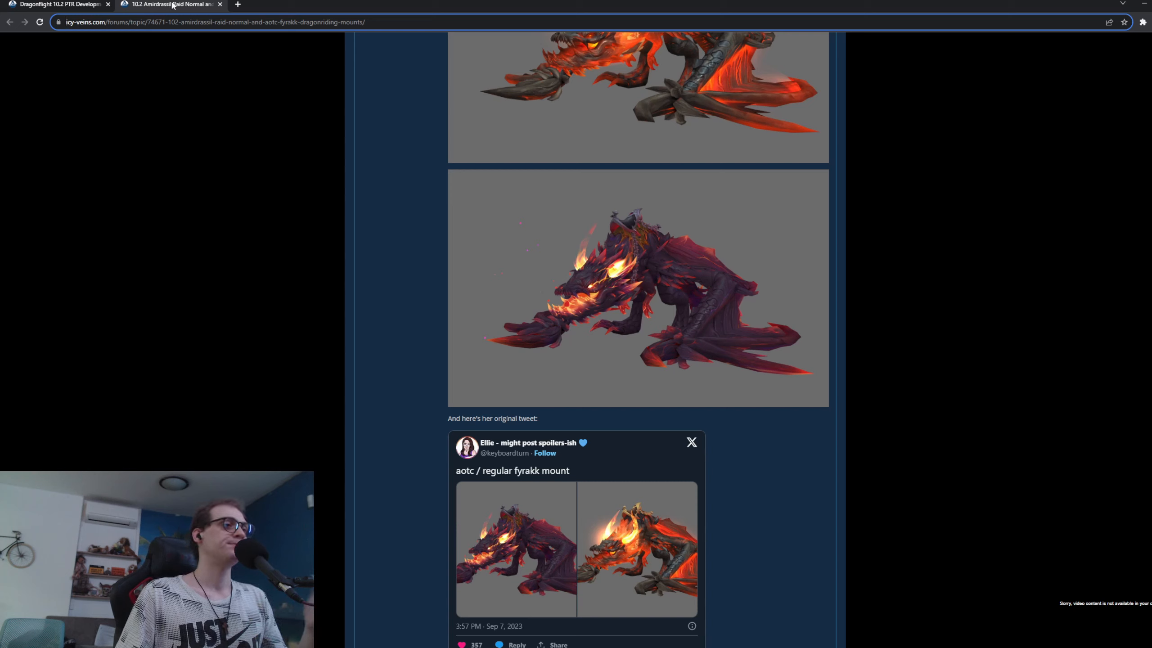
pyautogui.moveTo(168, 9)
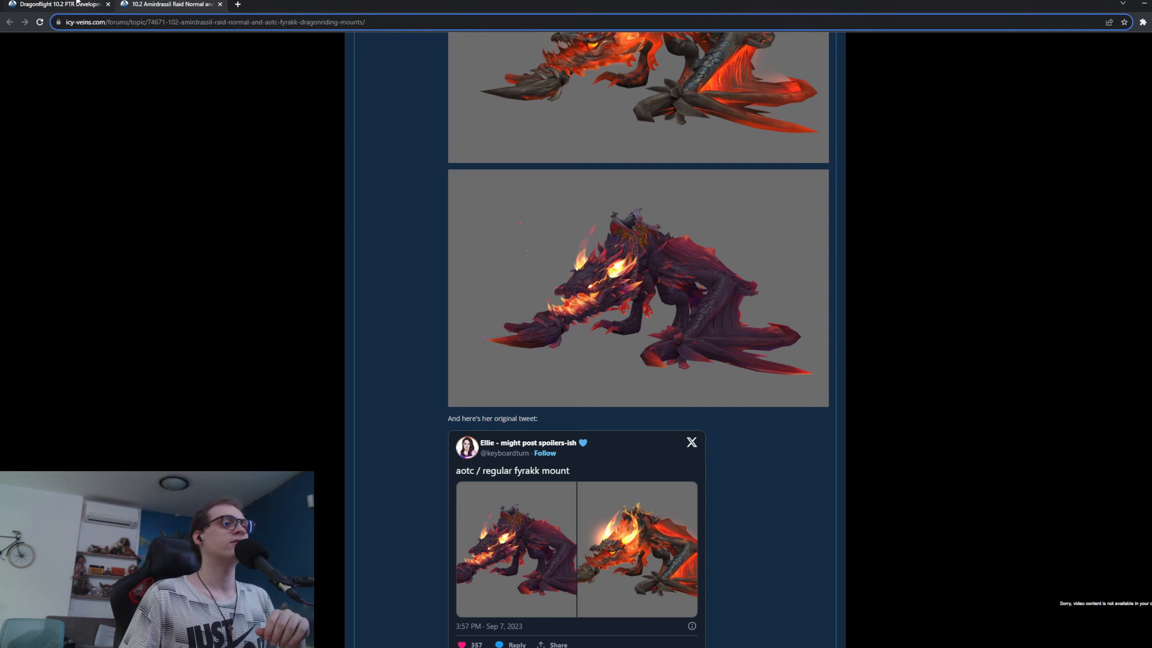
pyautogui.click(55, 5)
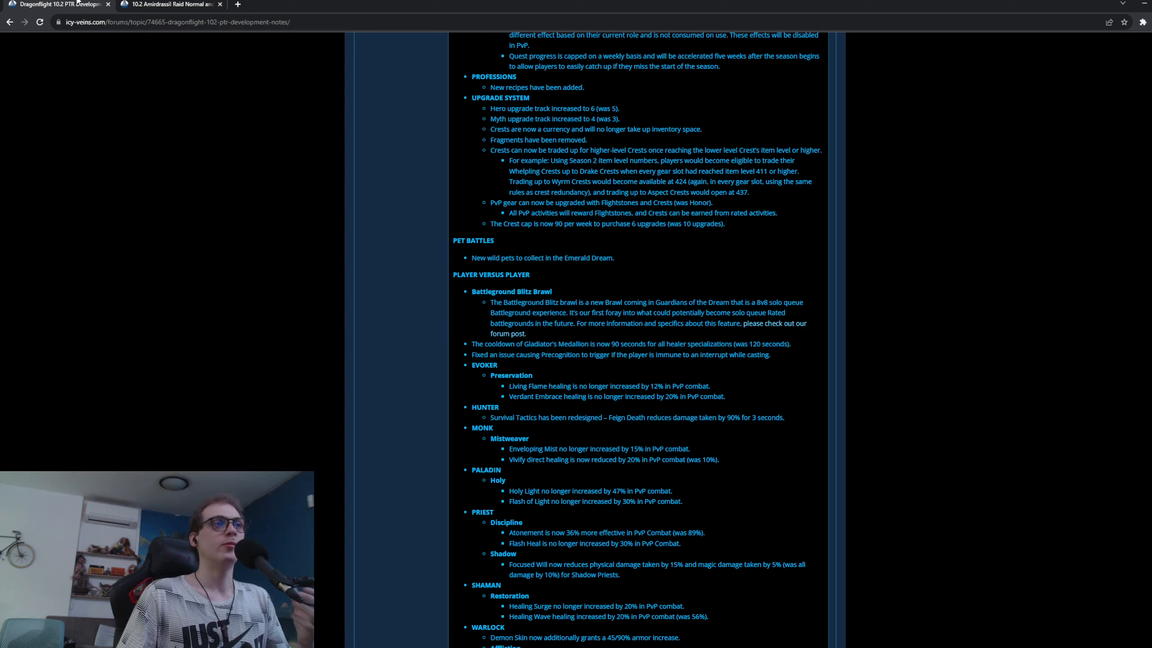
pyautogui.moveTo(559, 340)
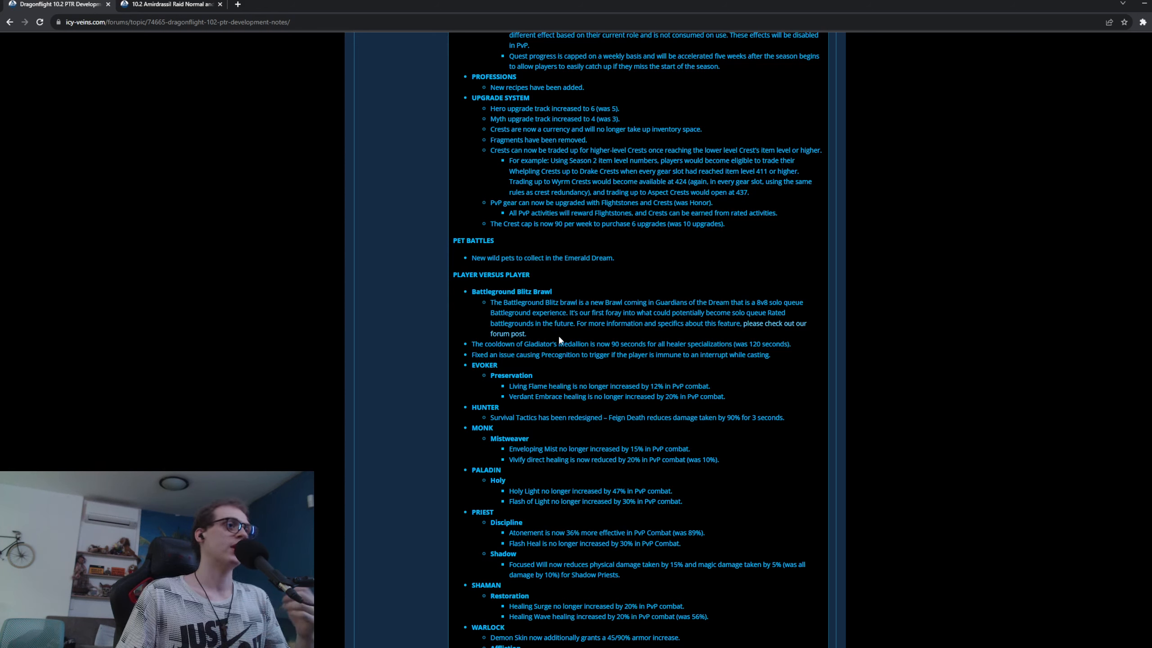
pyautogui.moveTo(651, 342)
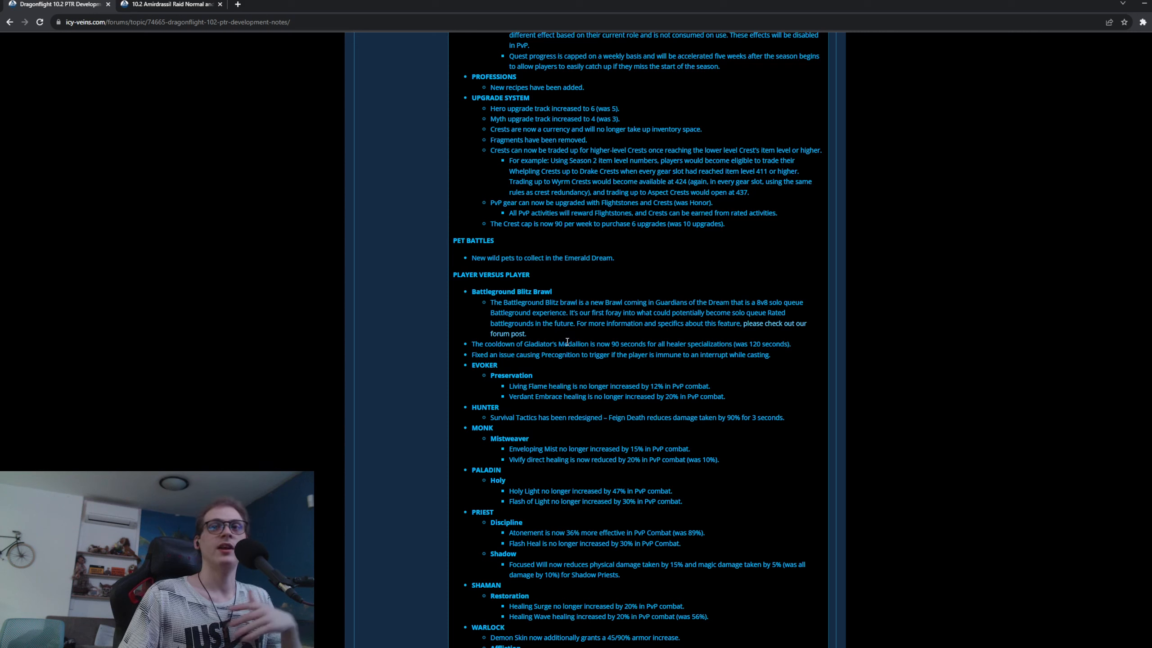
pyautogui.moveTo(593, 335)
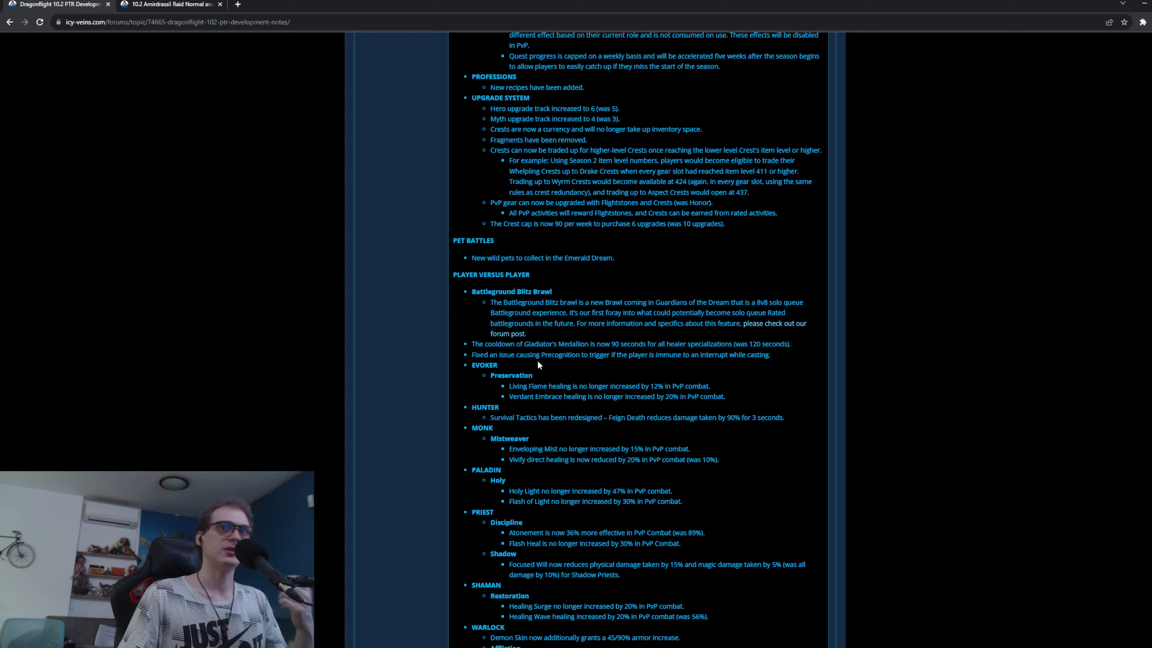
pyautogui.moveTo(535, 382)
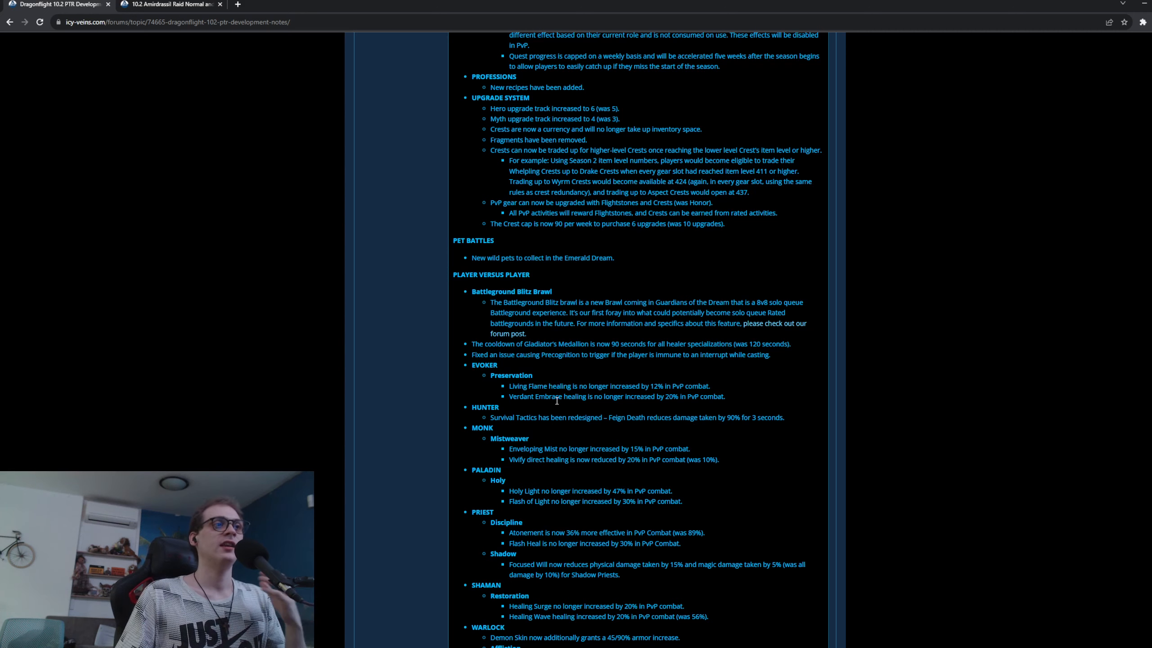
pyautogui.moveTo(478, 340)
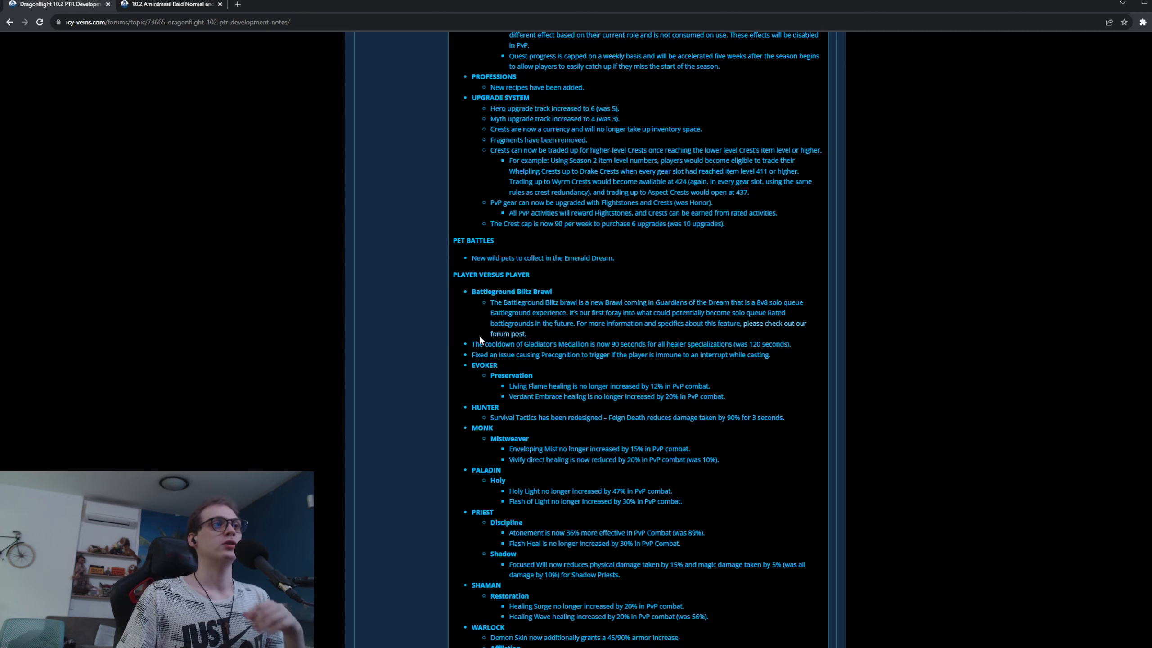